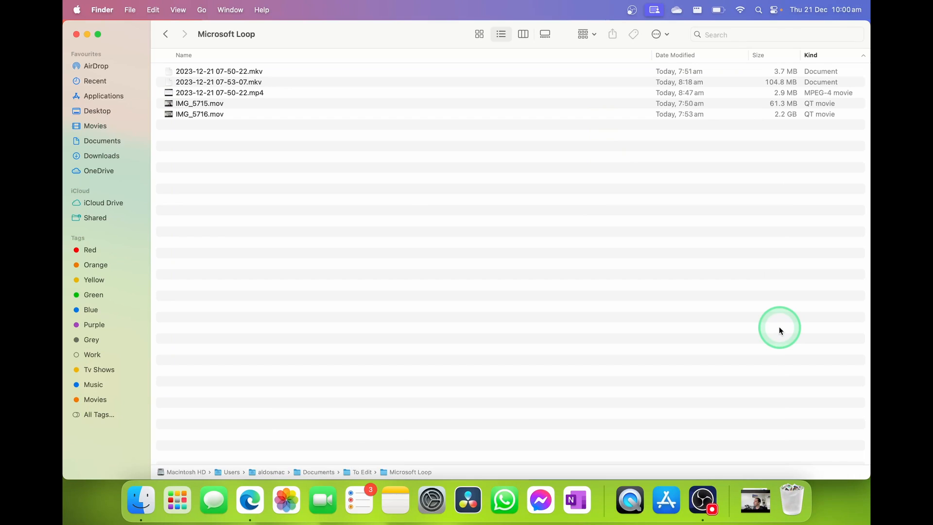
mouse_move(389, 213)
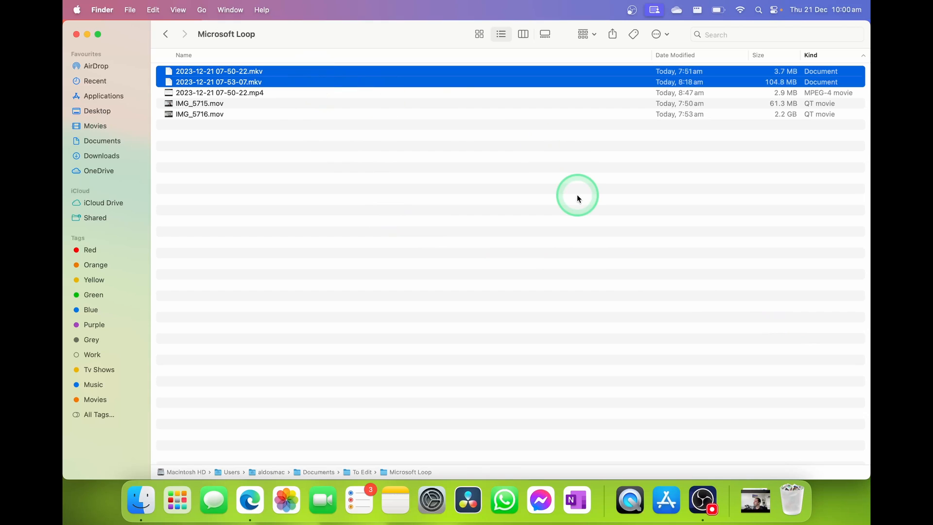
mouse_move(648, 205)
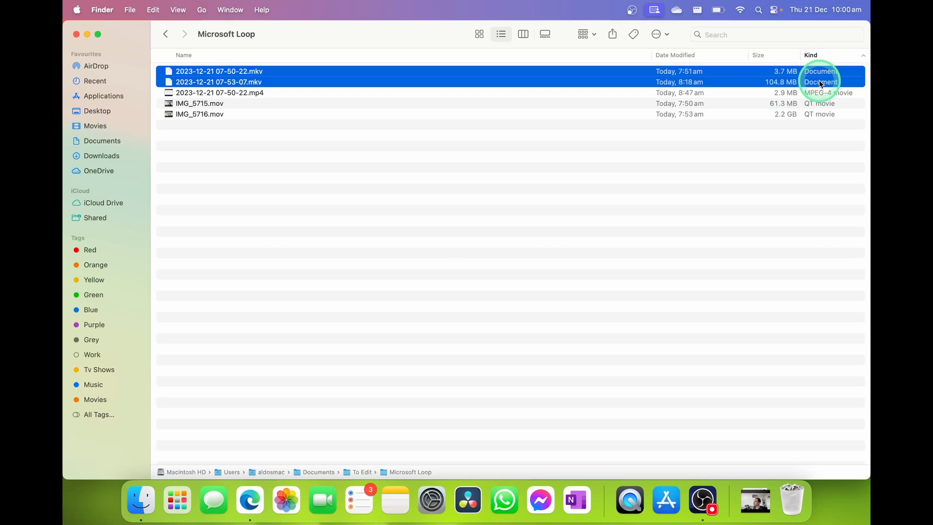
mouse_move(747, 184)
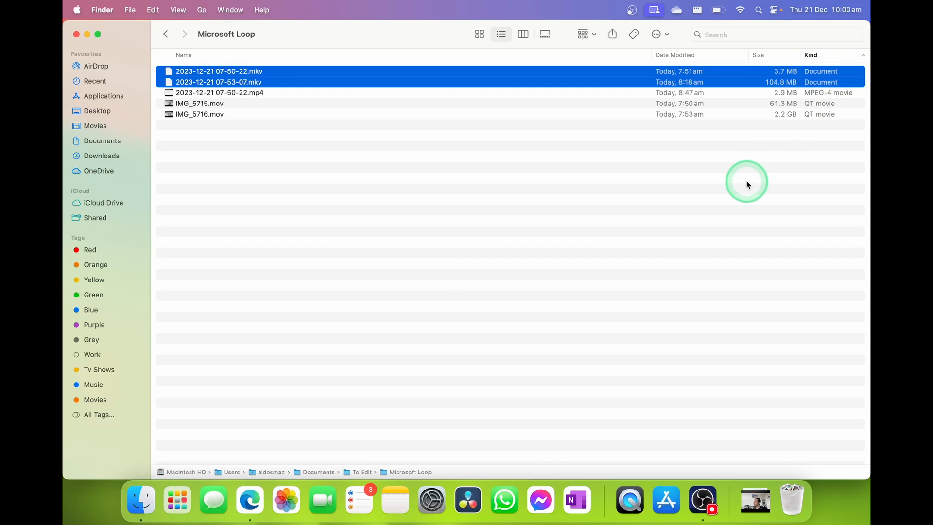
Search Bing for 'mkv to mp4 converter' in Edge and choose the FreeConvert result
click(689, 205)
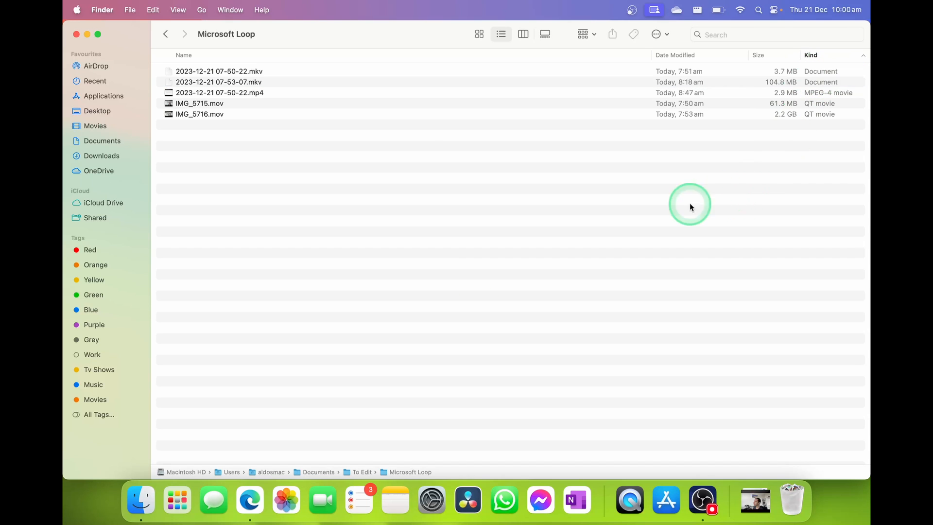
click(248, 499)
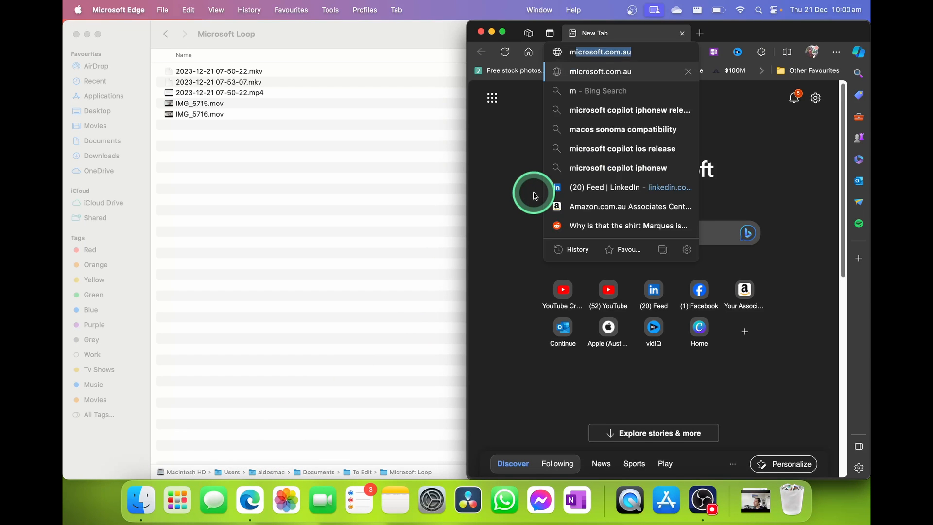
text(mkv to mp4)
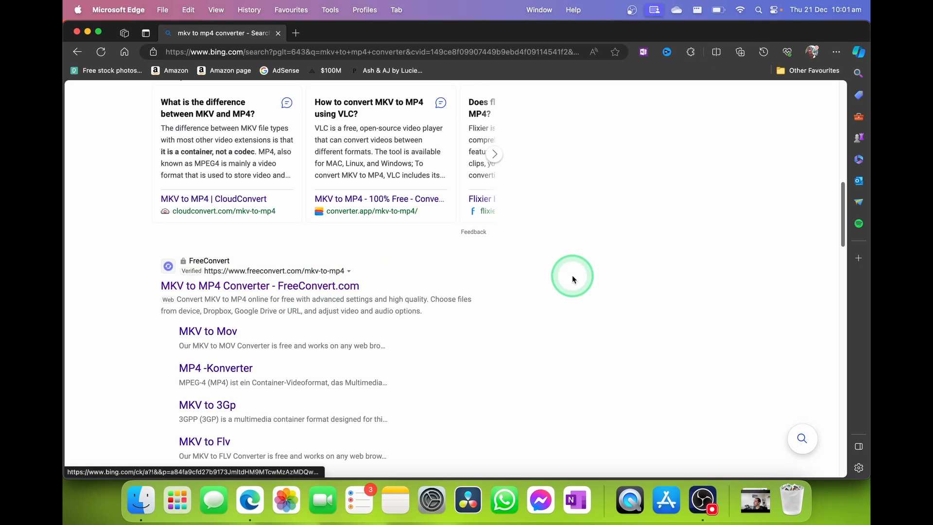
mouse_move(302, 290)
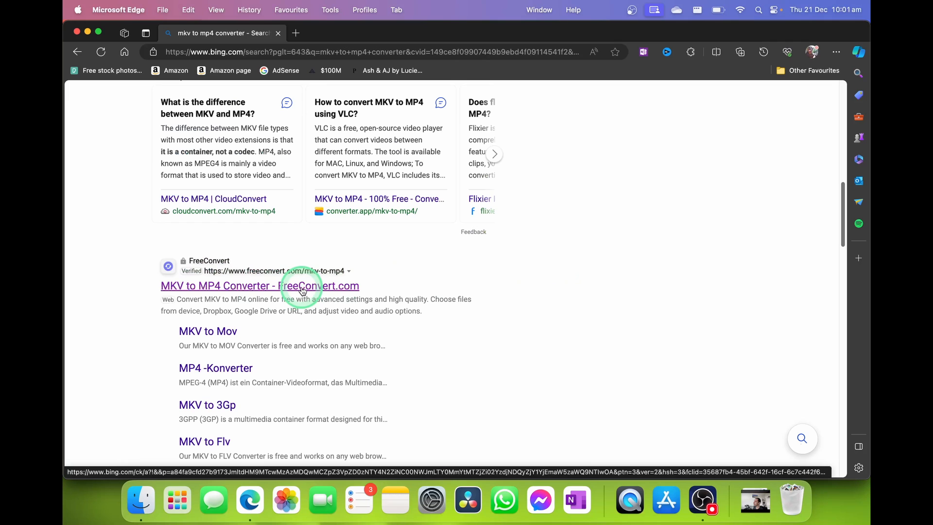
click(259, 286)
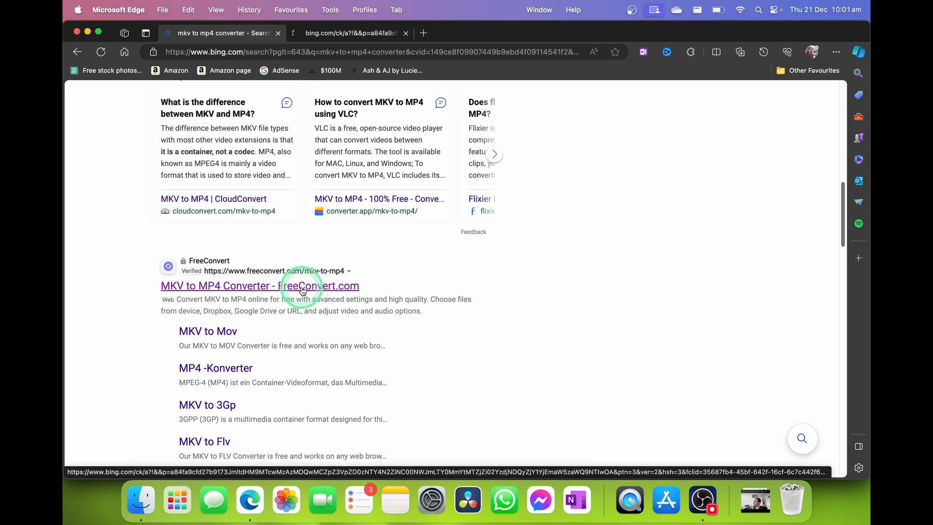
Add both MKV recordings to FreeConvert, keeping MP4 as the output format
click(259, 286)
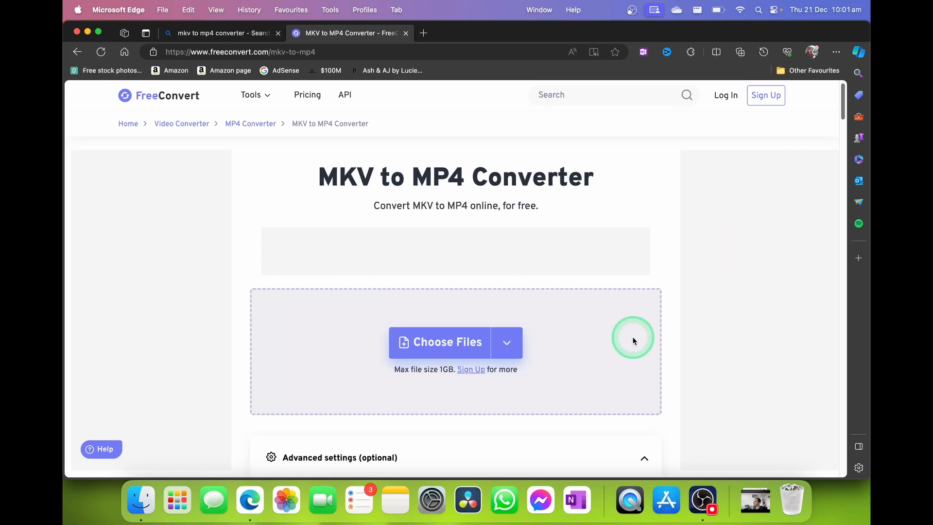
click(506, 342)
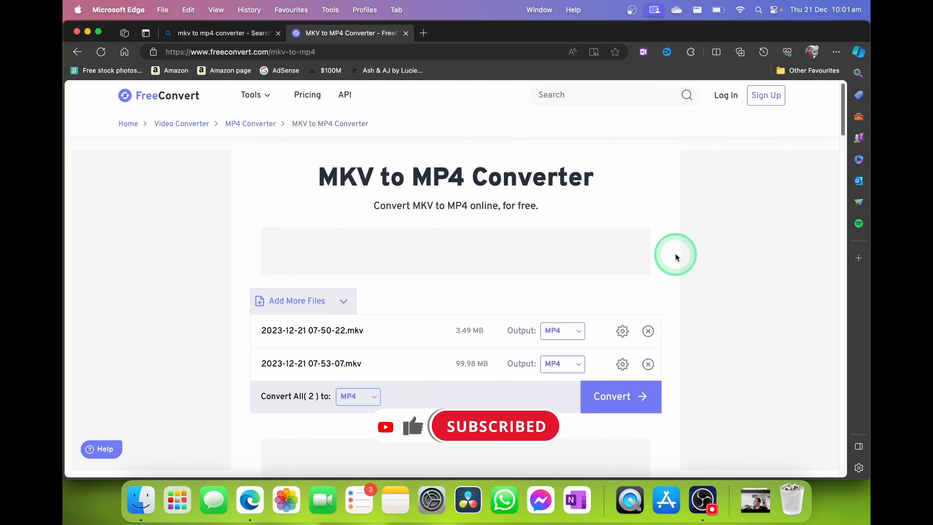
click(561, 330)
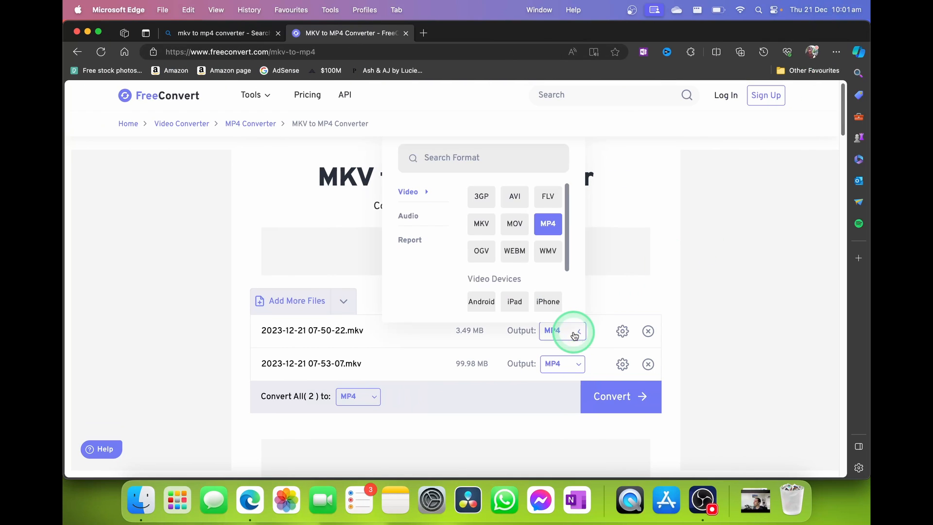
click(559, 330)
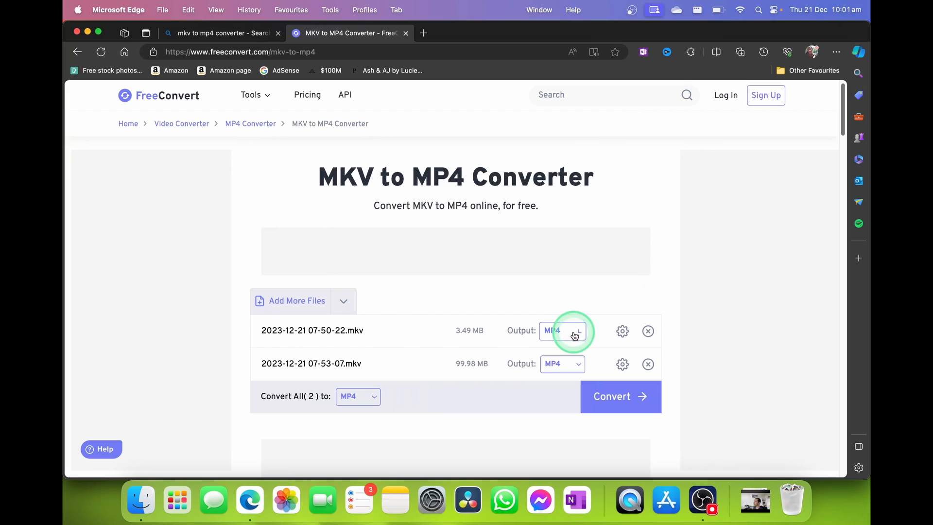
mouse_move(621, 330)
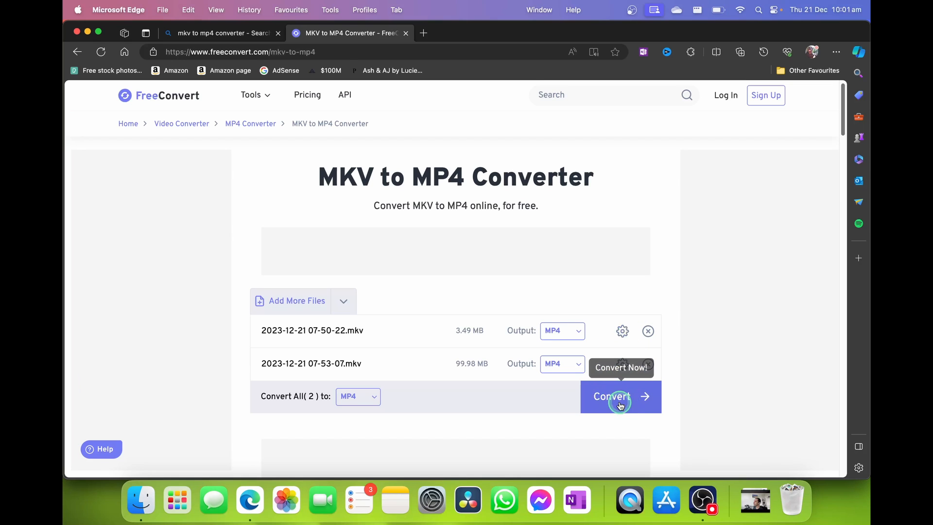
Start converting both files and download the first finished MP4
click(611, 397)
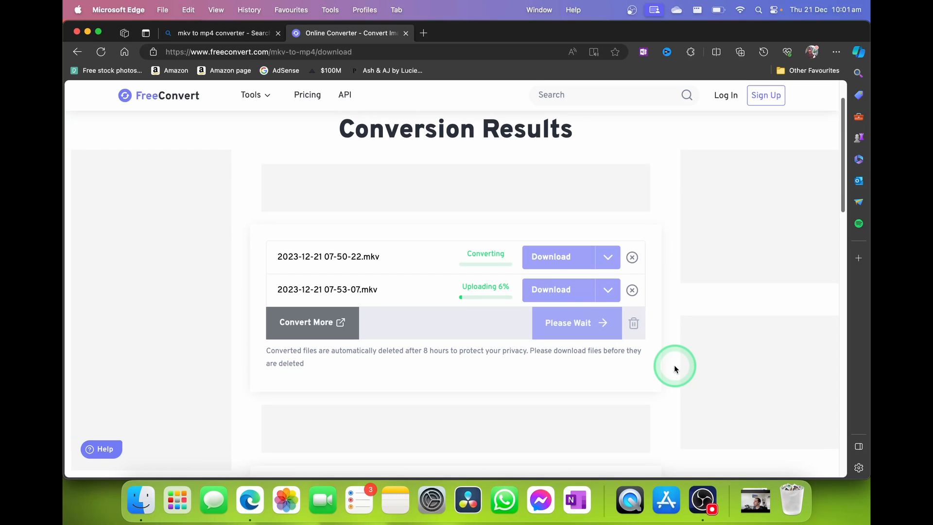
mouse_move(566, 262)
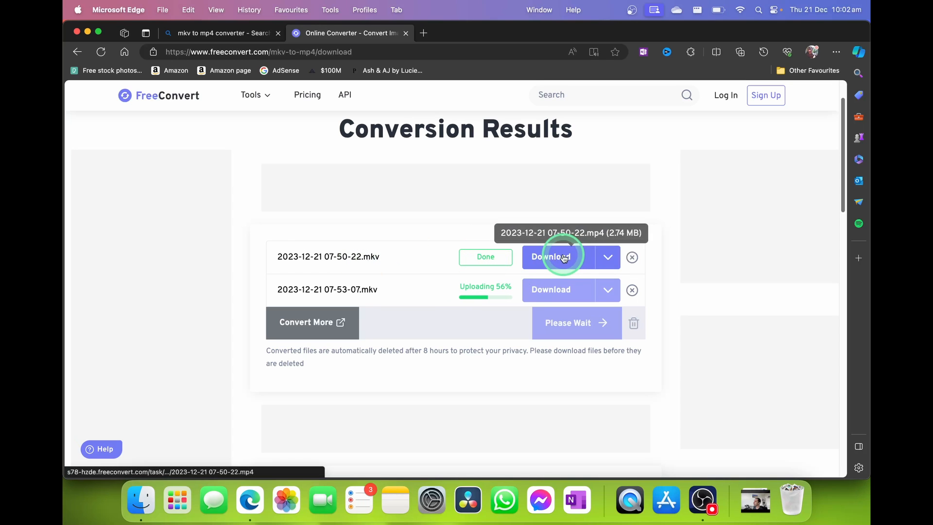
click(550, 257)
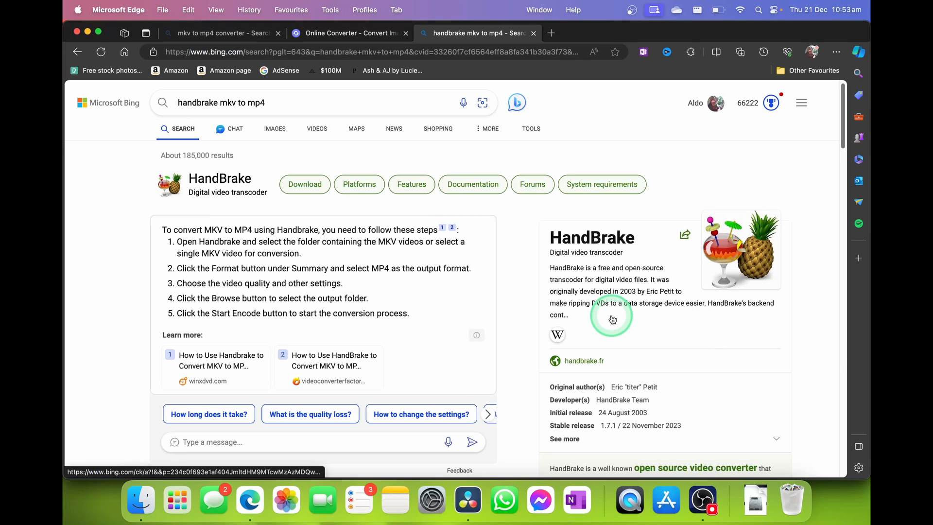
Download the HandBrake 1.7.1 macOS build from handbrake.fr and return to its downloads page
scroll(down, 3)
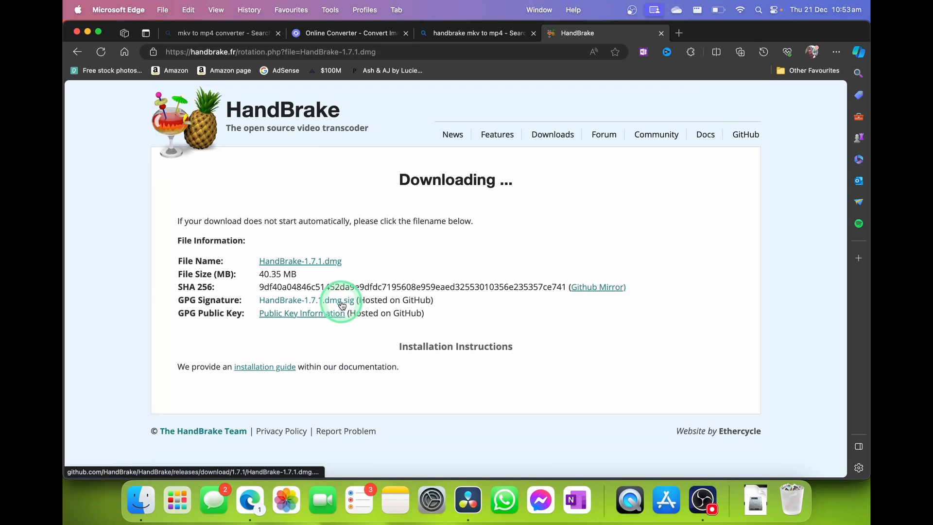
click(763, 51)
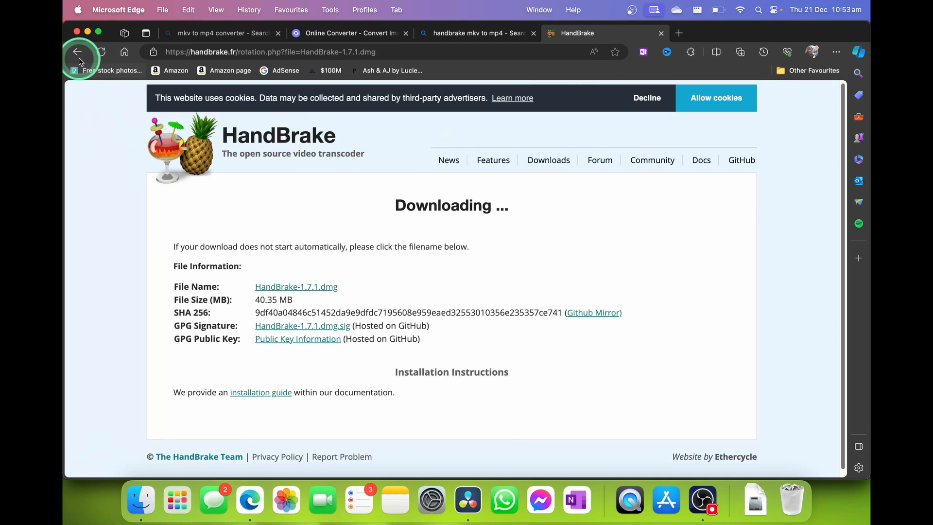
click(78, 52)
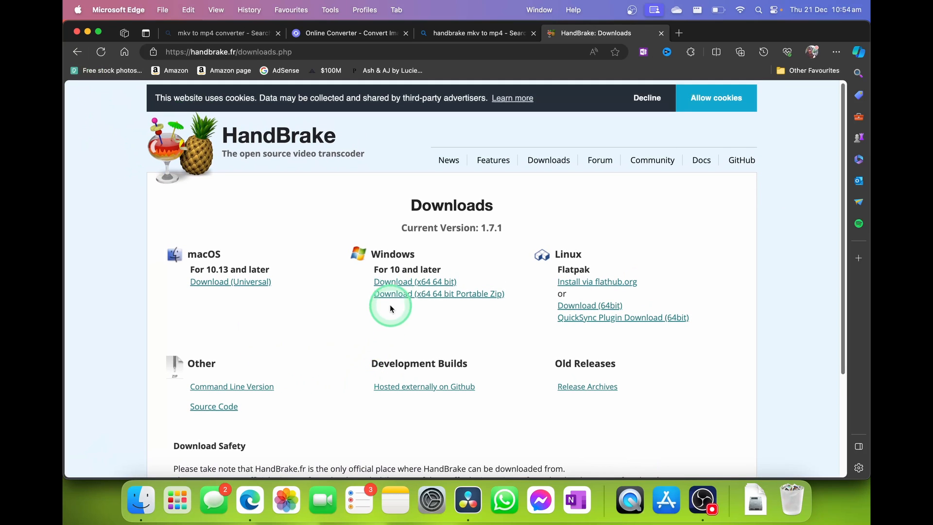
mouse_move(566, 260)
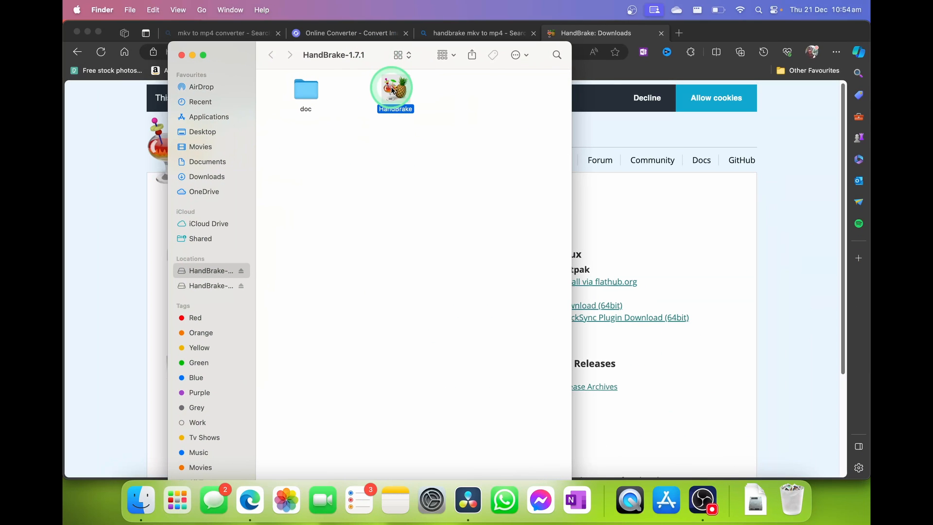
Copy HandBrake into Applications, check Launchpad, and select the installed HandBrake 1.7.1 app
right_click(391, 89)
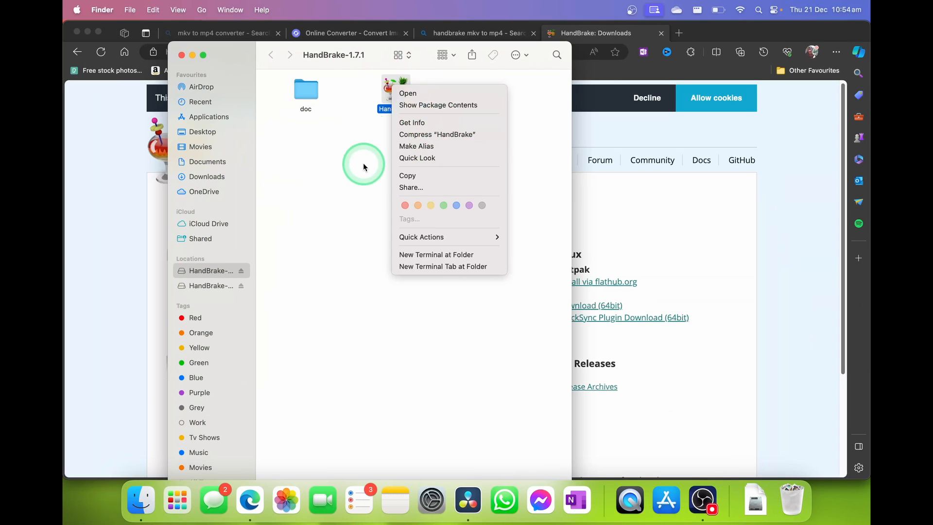
click(329, 197)
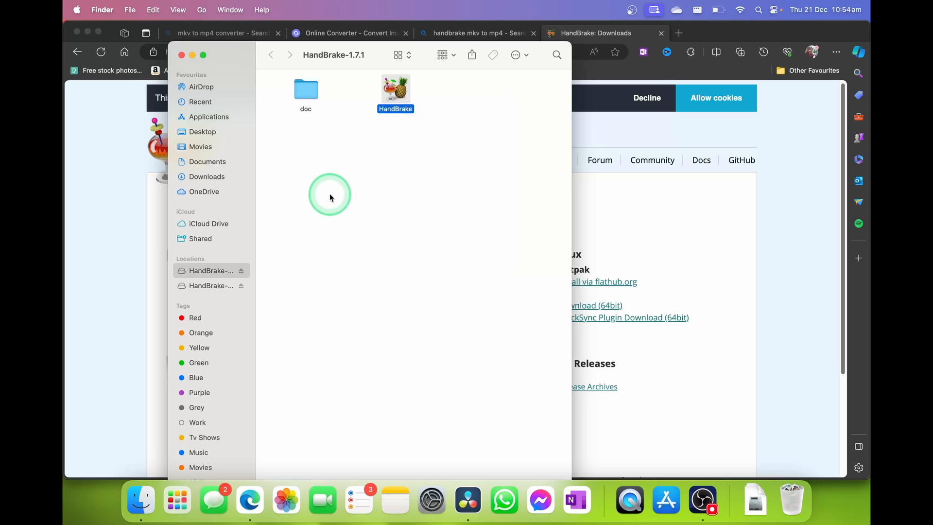
click(208, 115)
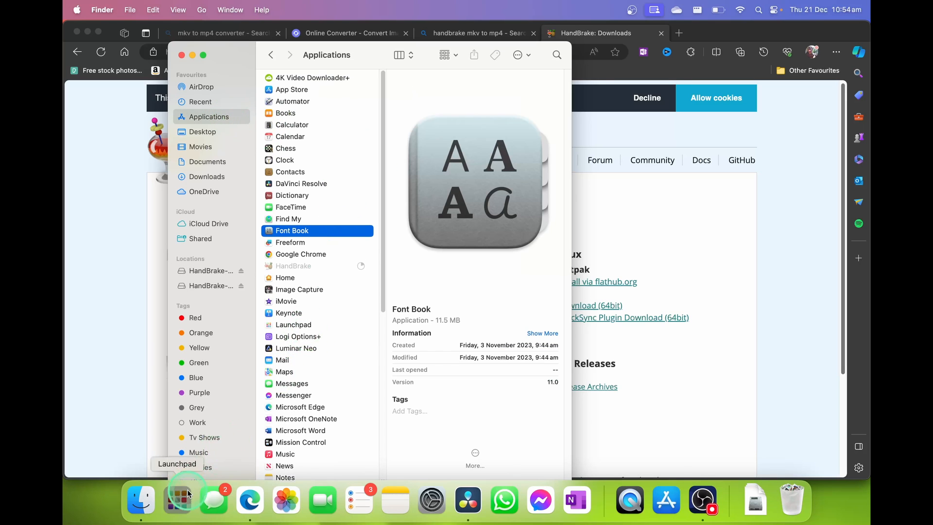
click(178, 498)
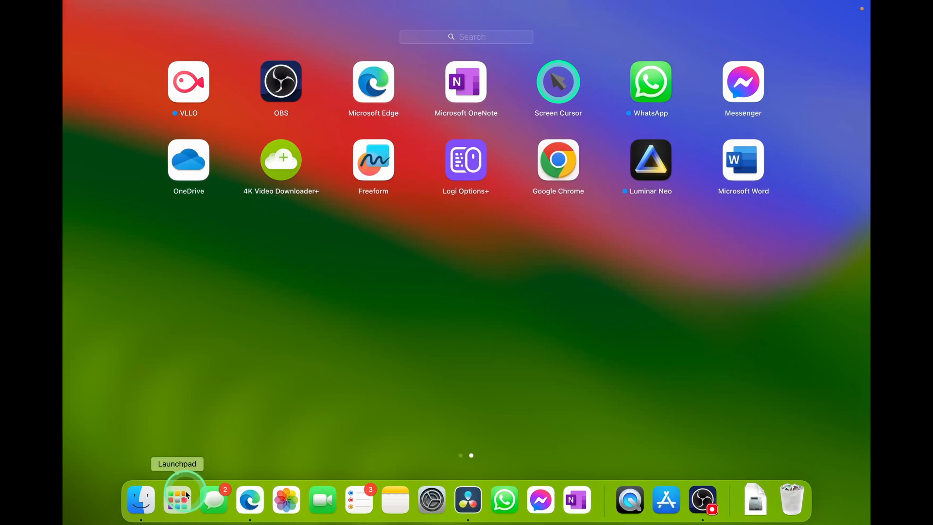
click(177, 498)
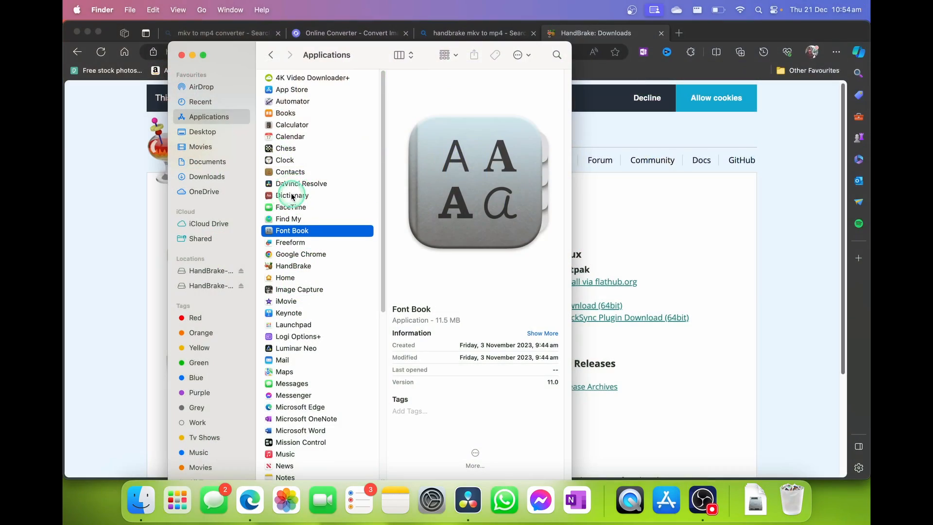
click(294, 265)
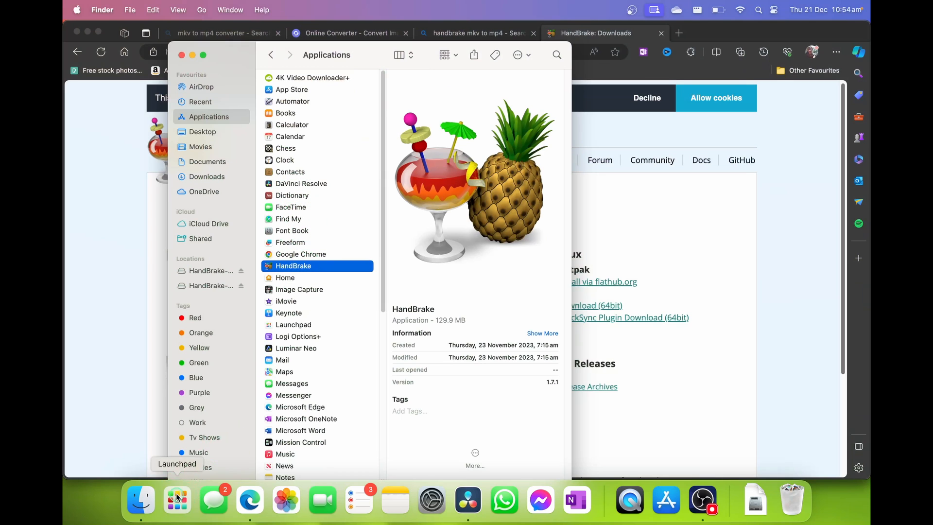
click(176, 500)
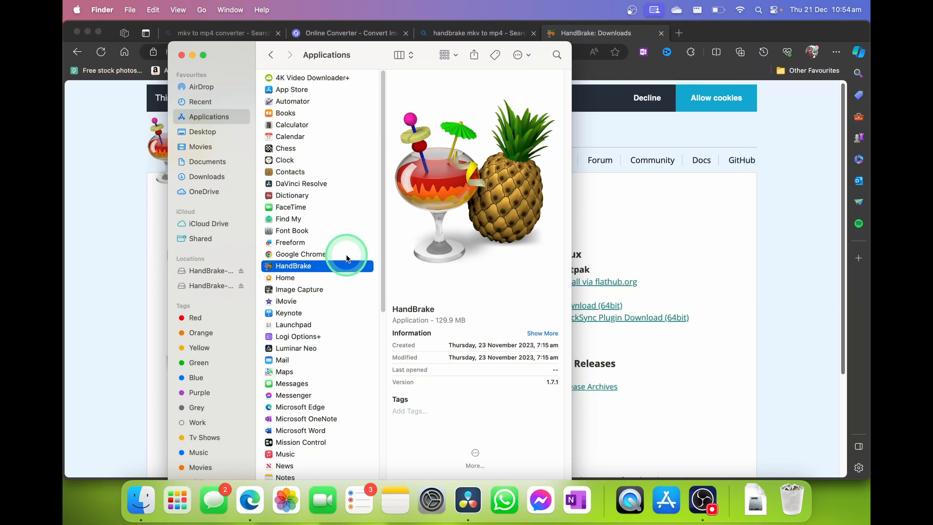
mouse_move(407, 54)
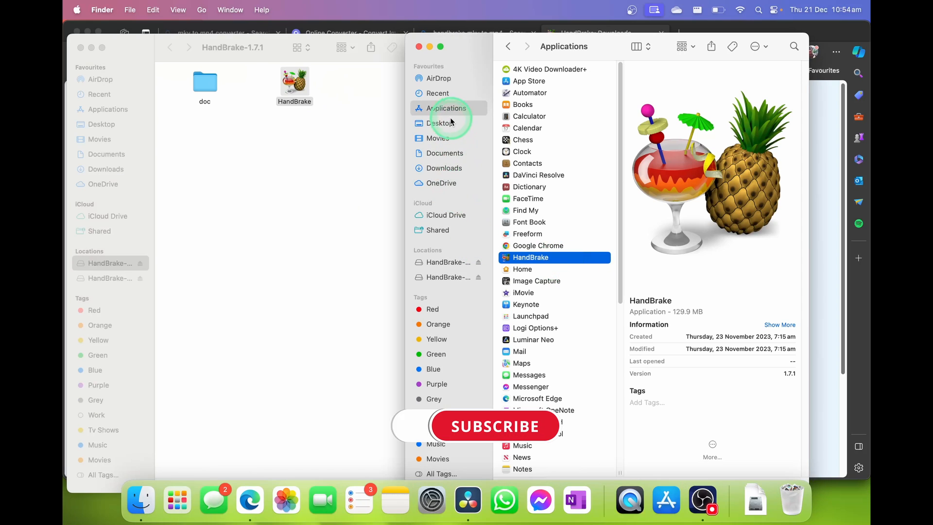
mouse_move(523, 271)
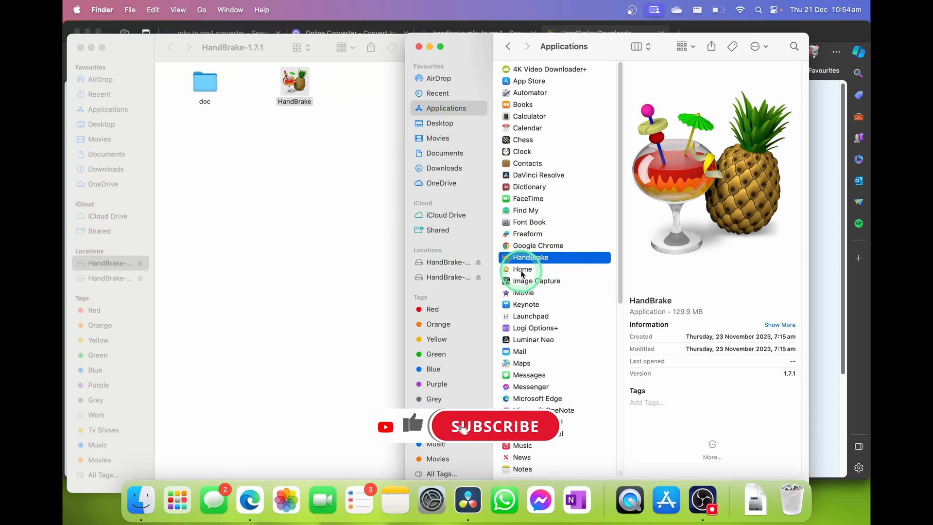
Launch HandBrake from Applications and approve the downloaded-app security warning
double_click(530, 256)
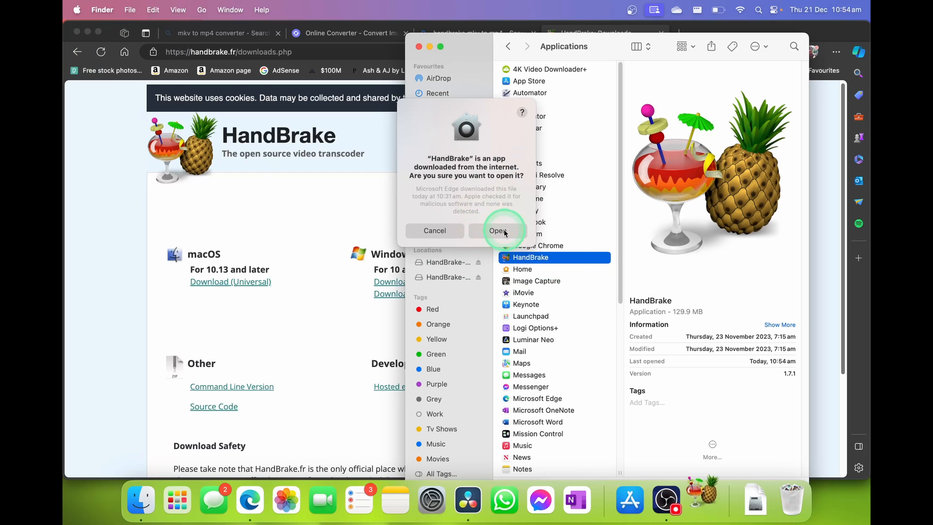
click(497, 231)
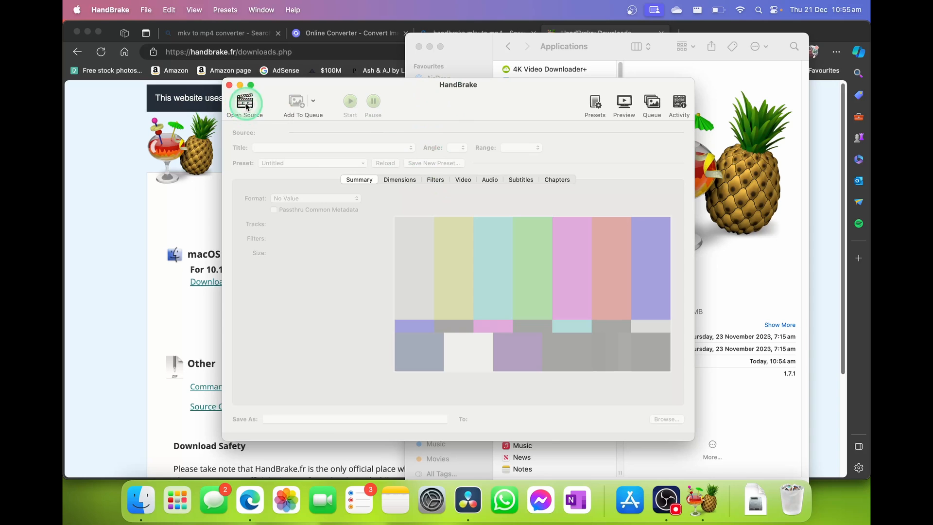
click(245, 104)
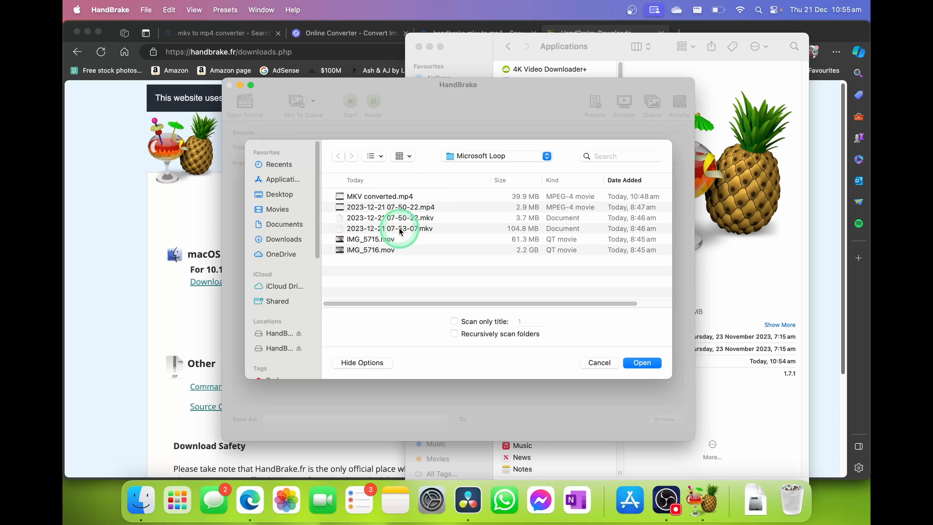
click(390, 228)
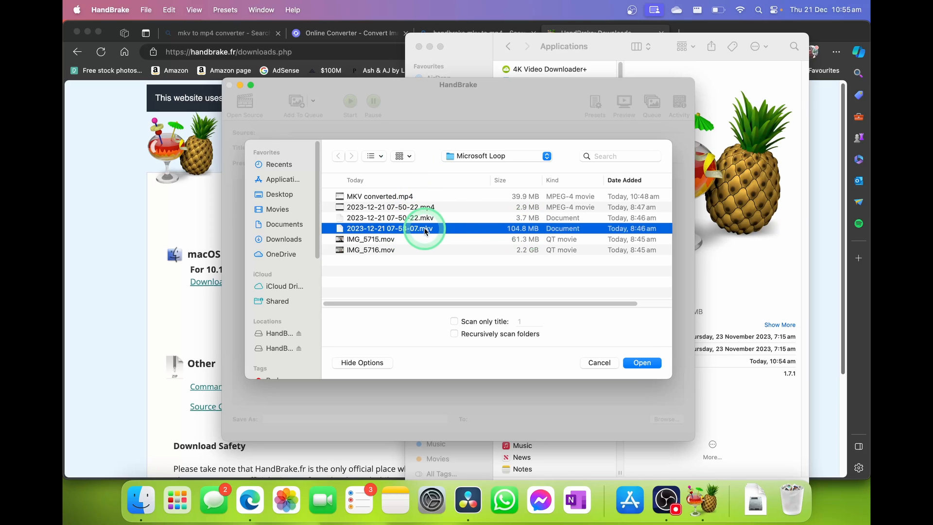
click(641, 363)
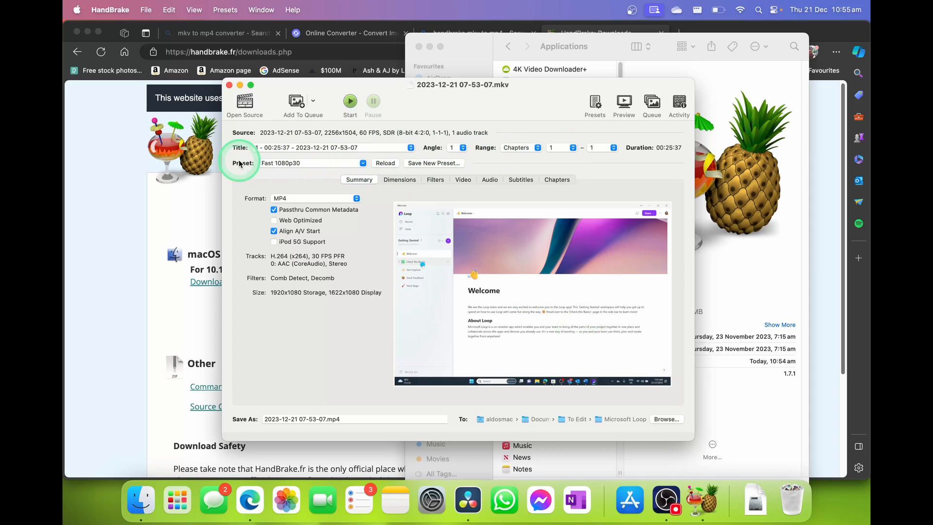
click(311, 162)
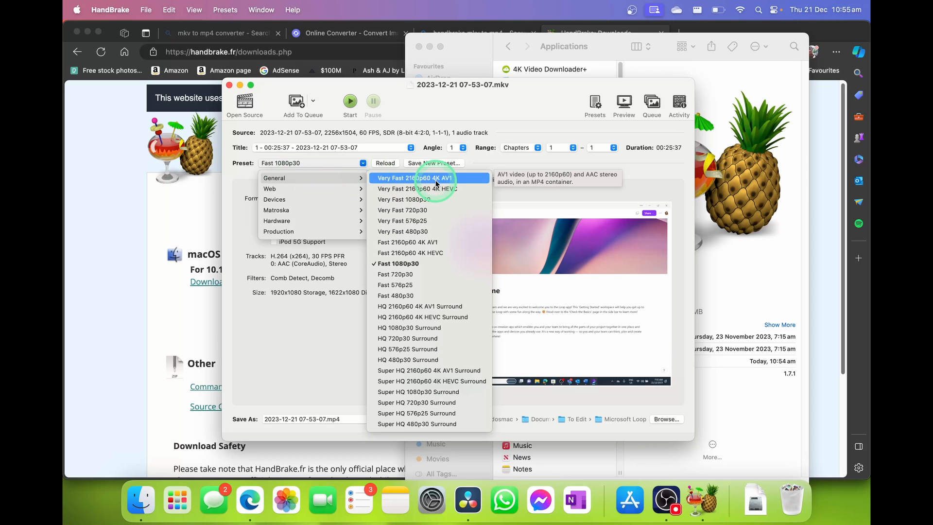
mouse_move(434, 306)
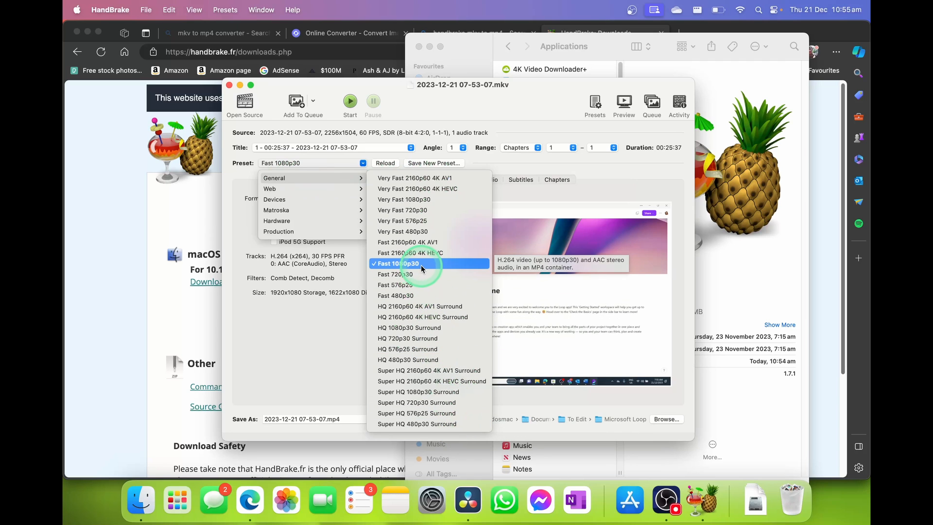
click(396, 263)
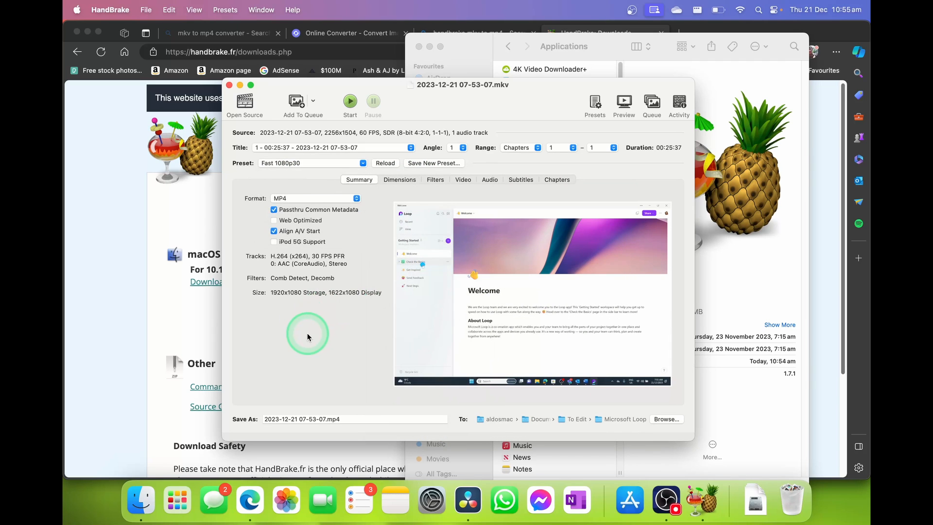
click(315, 198)
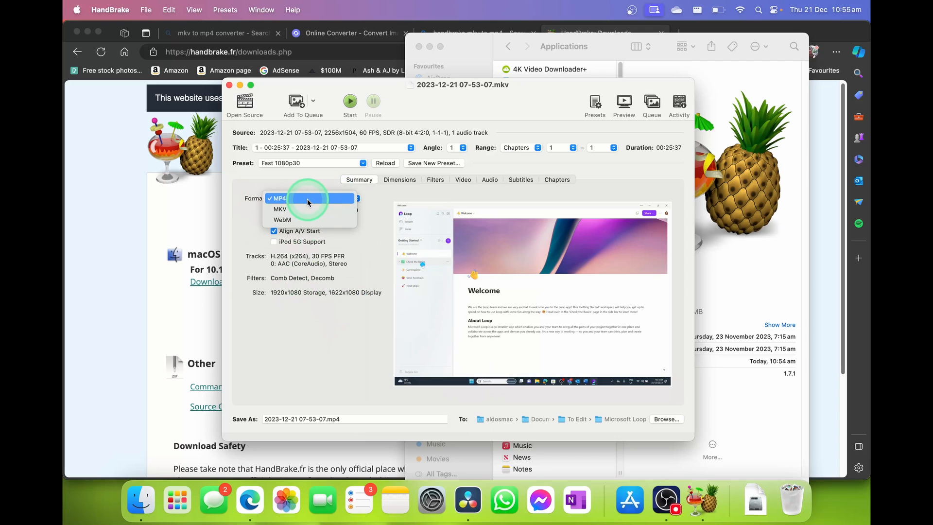
mouse_move(306, 209)
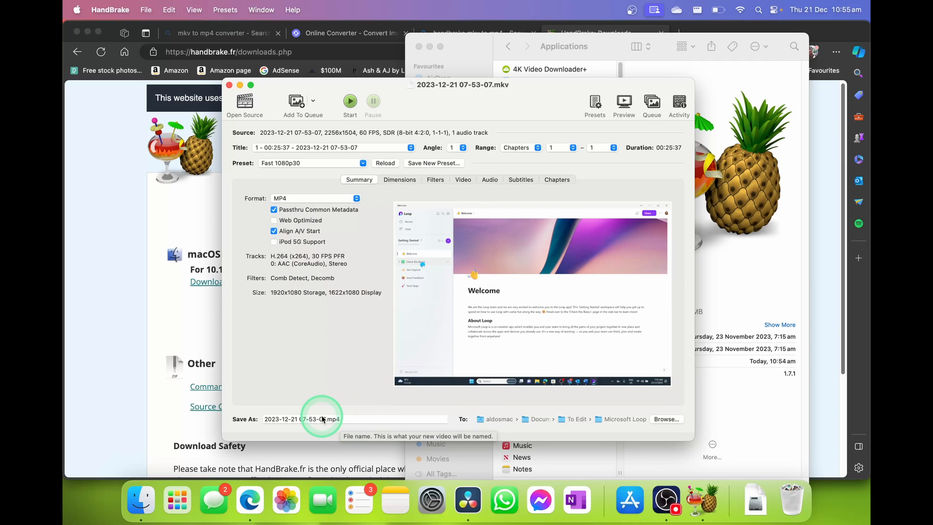
click(327, 418)
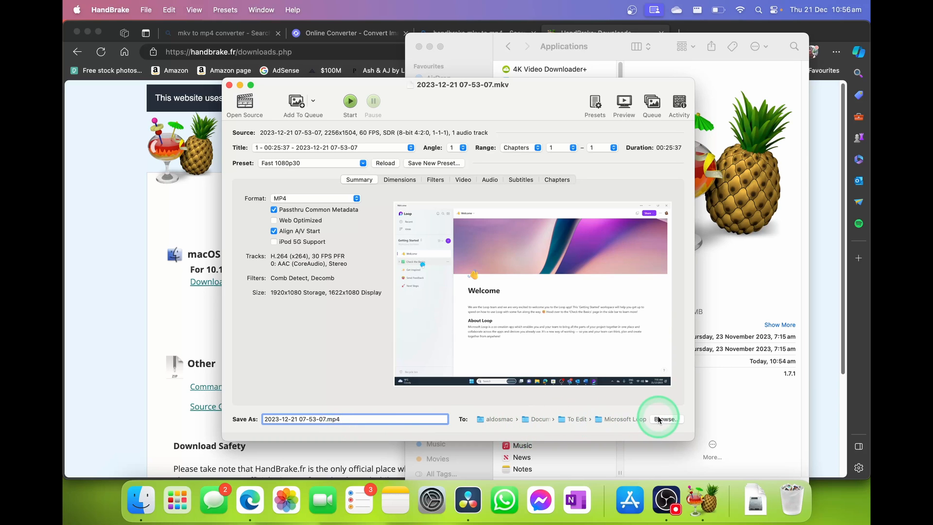
click(664, 418)
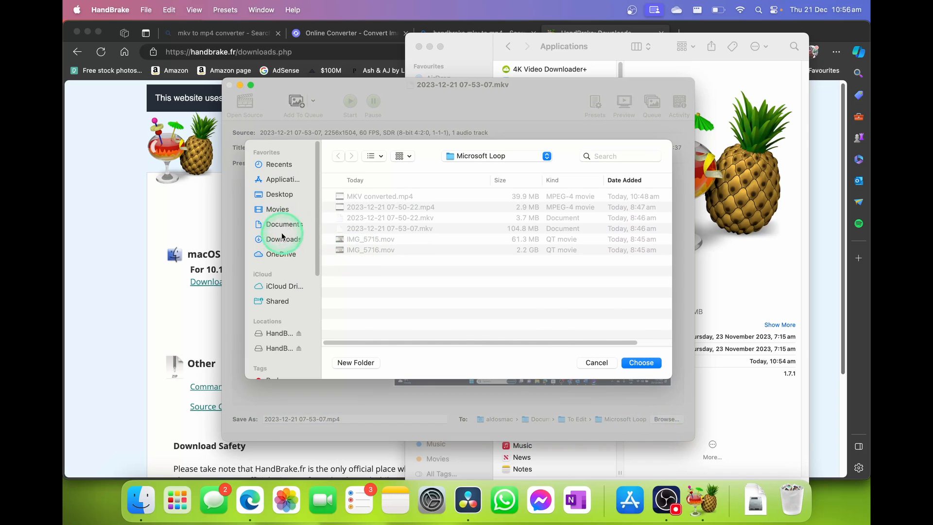
click(284, 239)
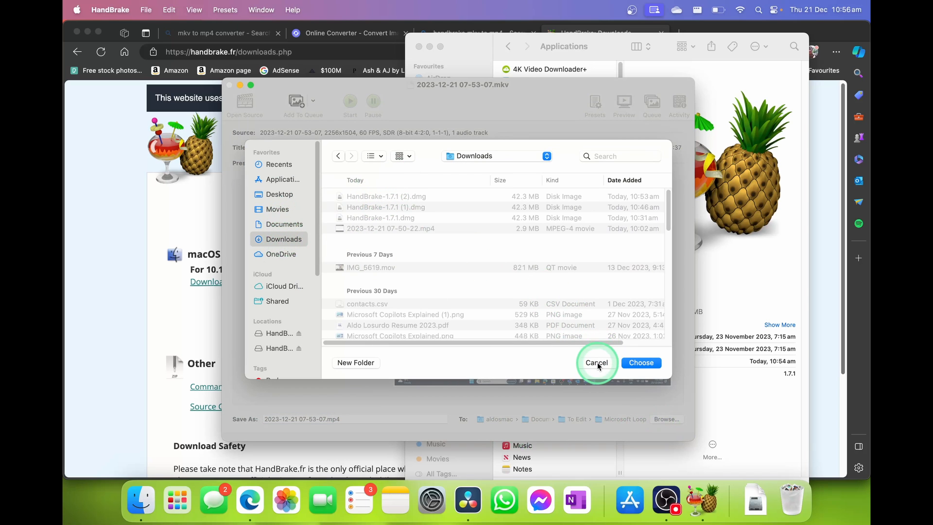
click(596, 362)
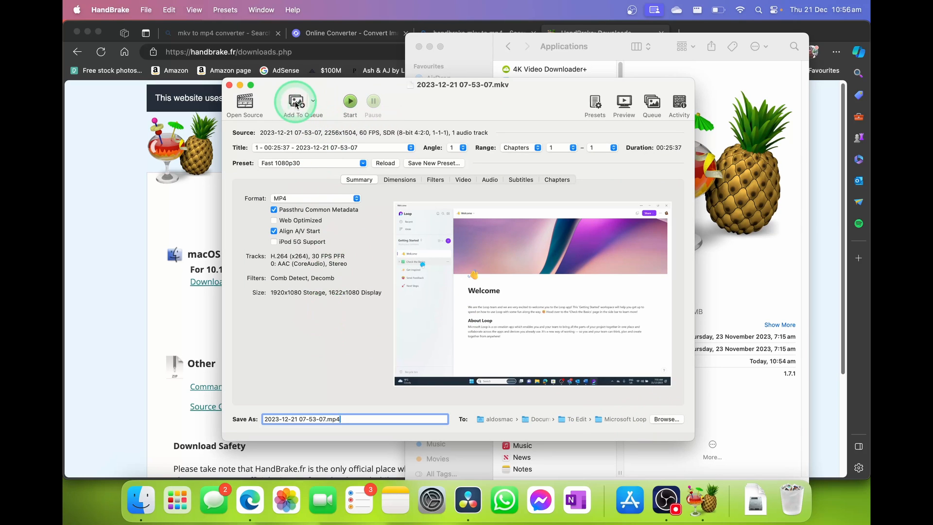
click(314, 100)
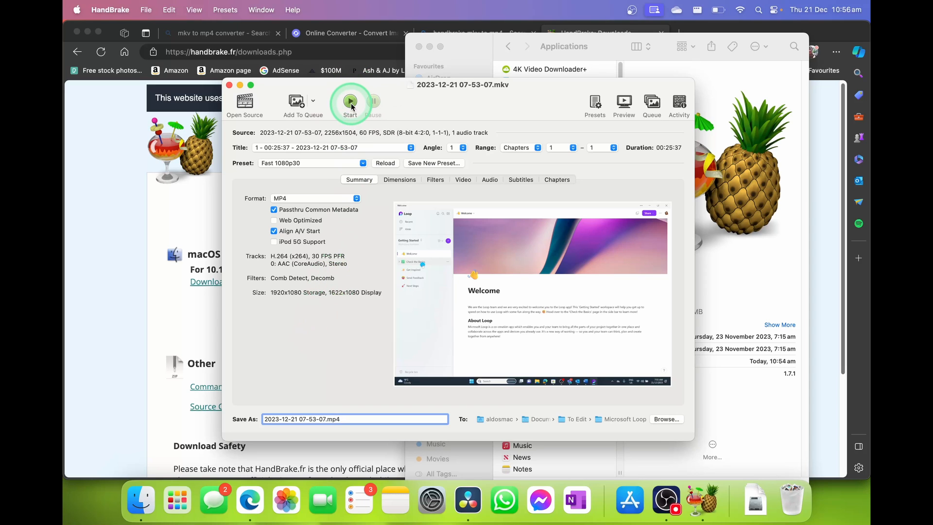
click(350, 104)
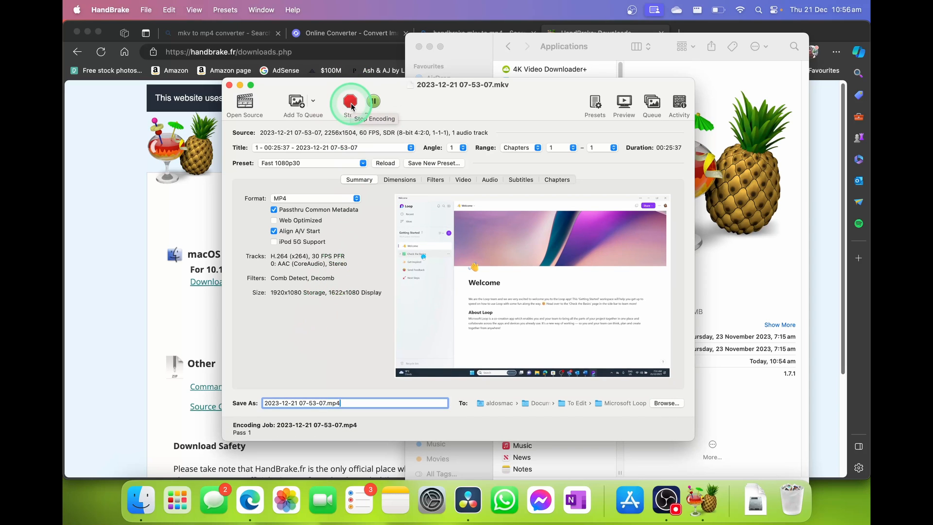
click(350, 101)
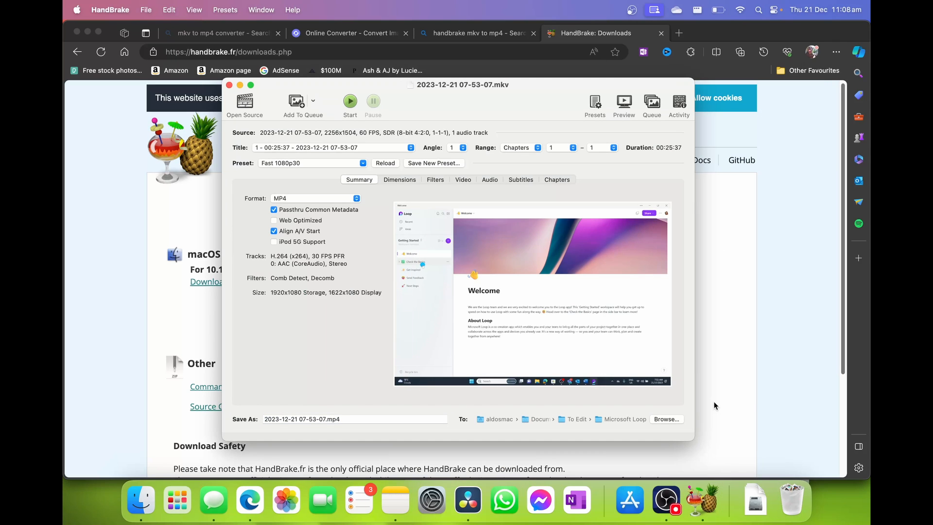
mouse_move(636, 423)
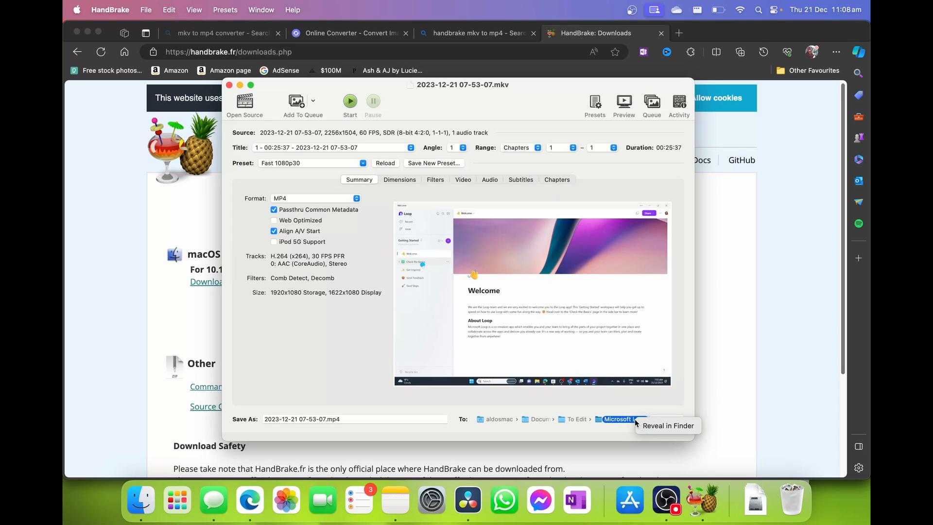
mouse_move(667, 425)
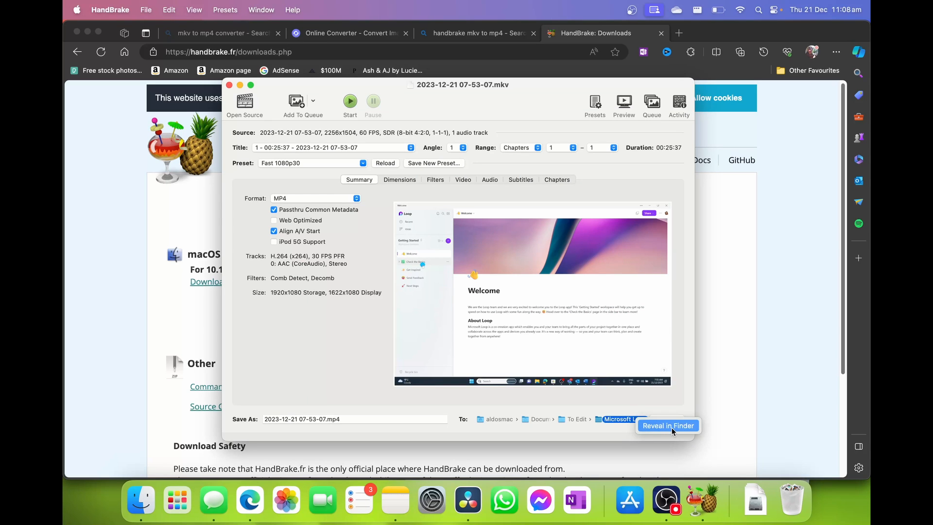
Reveal the Microsoft Loop destination folder in Finder from the To: path
click(667, 425)
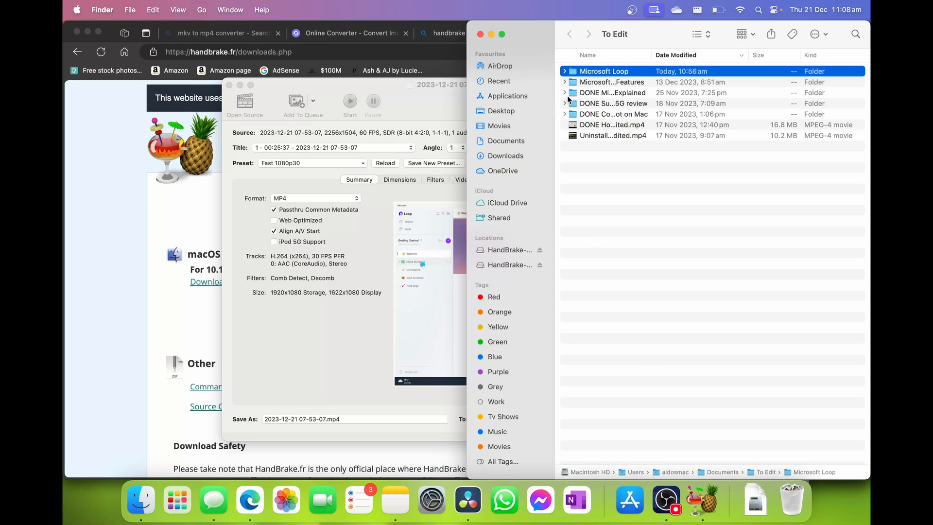
mouse_move(624, 71)
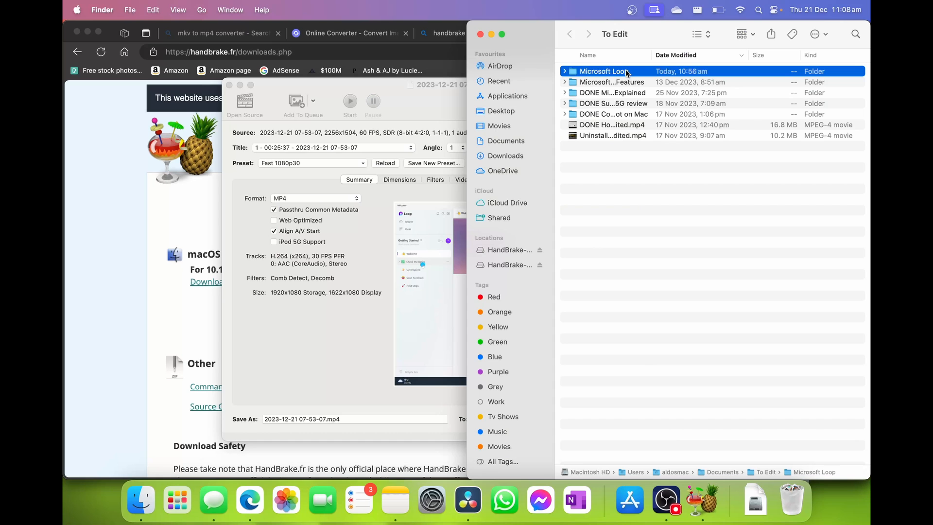
Compare the 104.8 MB original MKV with the new 64.4 MB MP4 in the Microsoft Loop folder
double_click(604, 71)
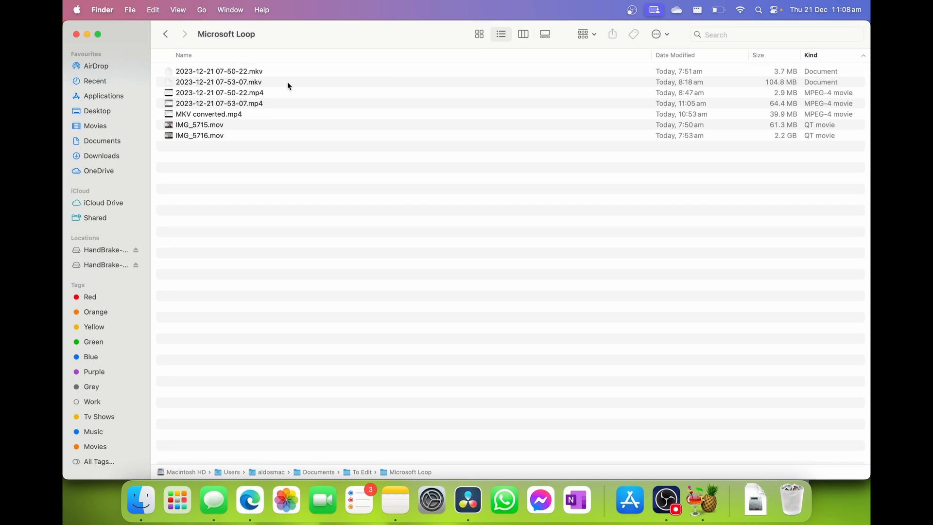
mouse_move(266, 81)
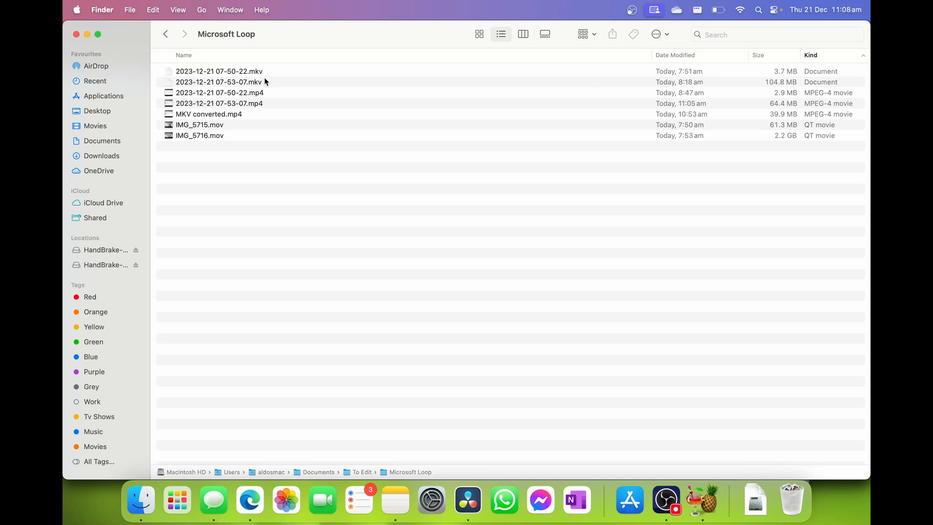
click(219, 81)
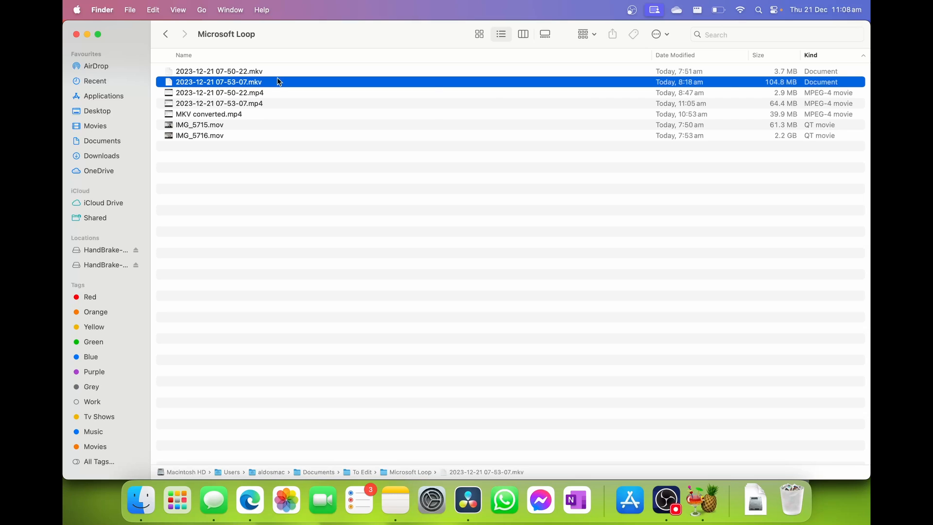
mouse_move(764, 86)
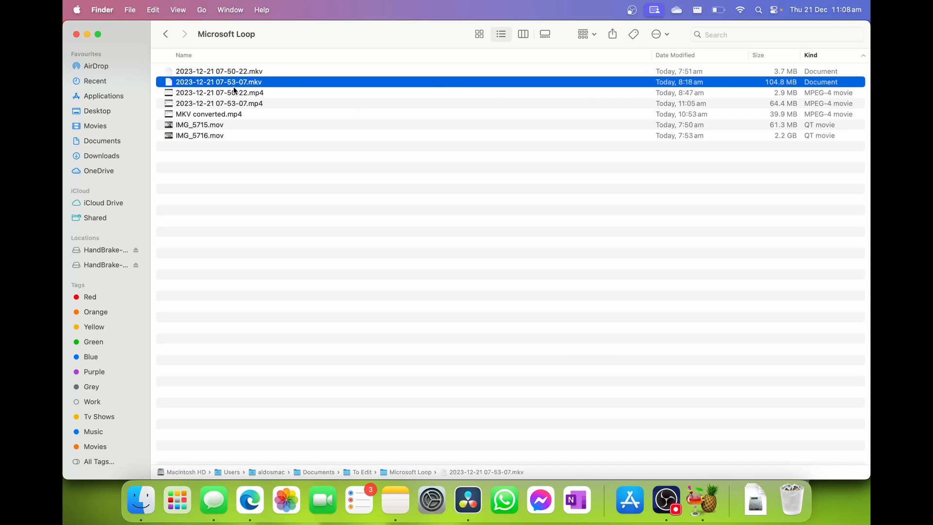
click(218, 103)
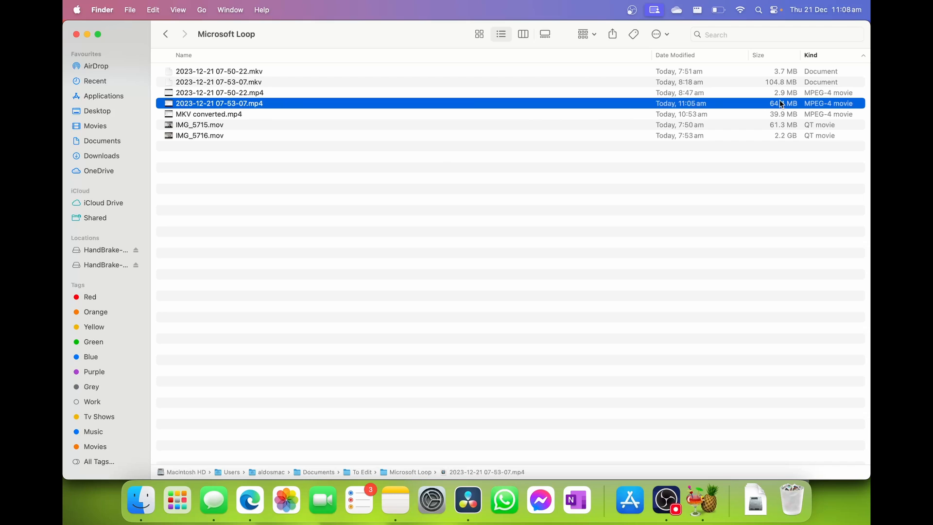
mouse_move(779, 107)
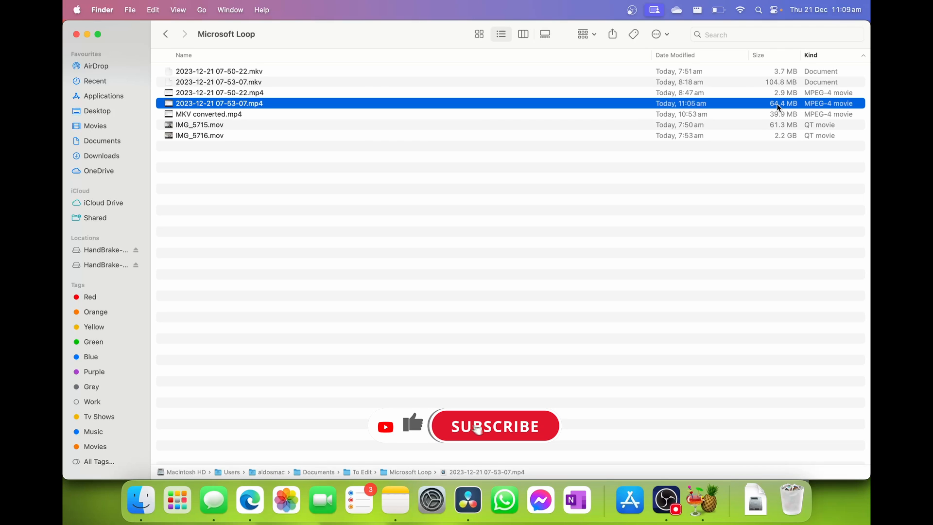
click(493, 425)
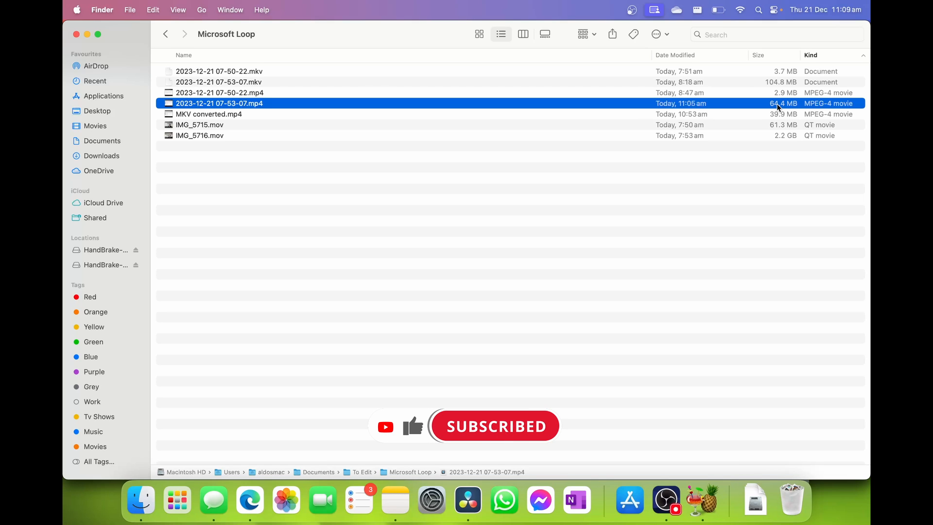